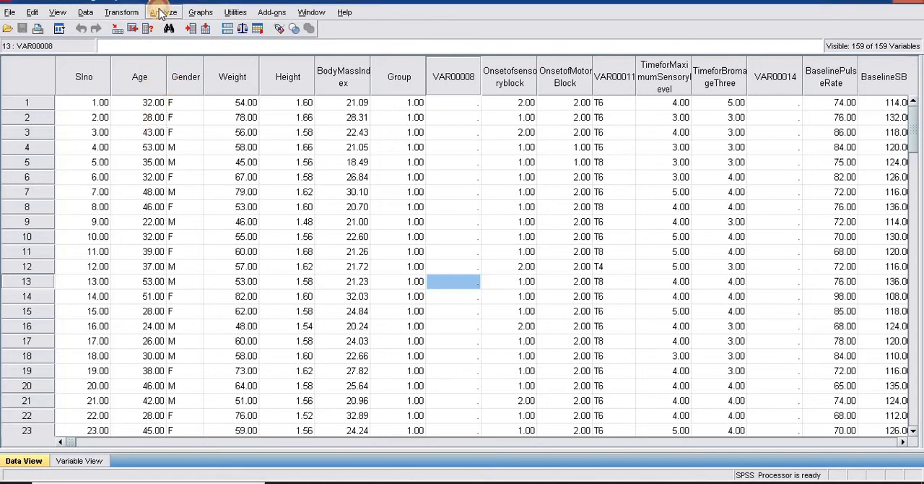
Step: Show the Compare Means t-test options under the Analyze menu
{"action": "left_click", "coordinate": [165, 11]}
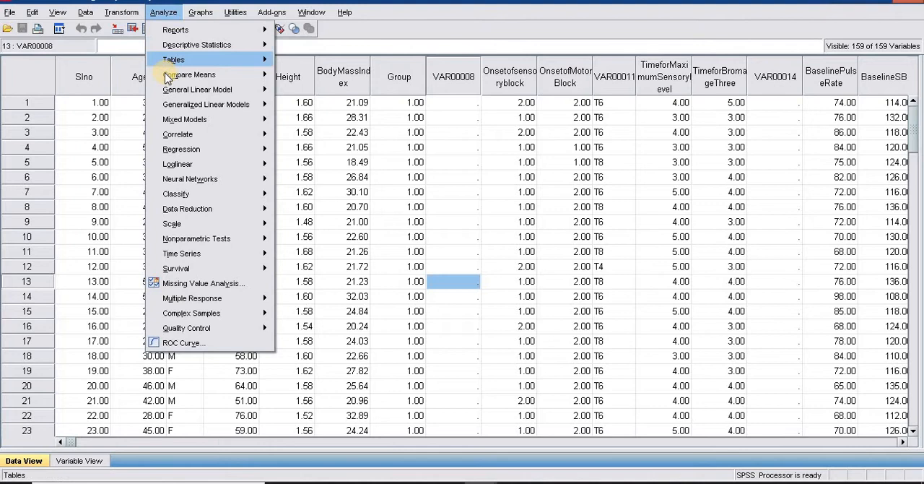
{"action": "mouse_move", "coordinate": [190, 75]}
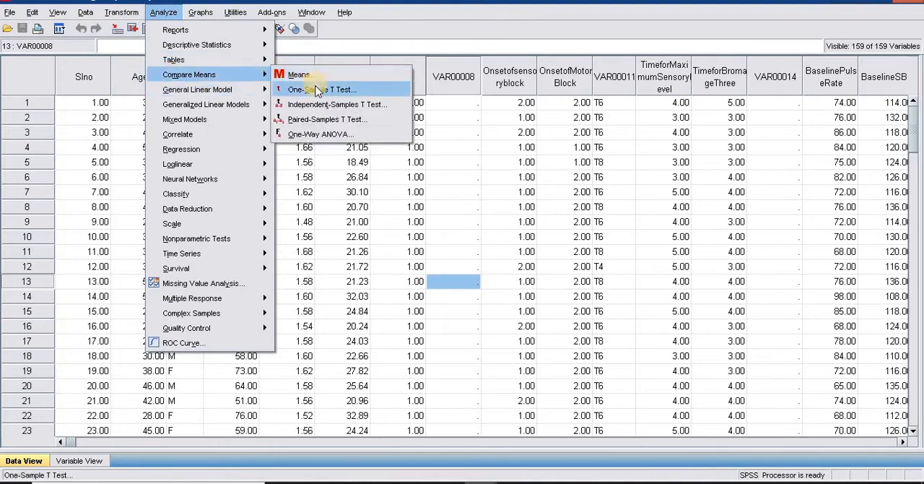
{"action": "mouse_move", "coordinate": [325, 104]}
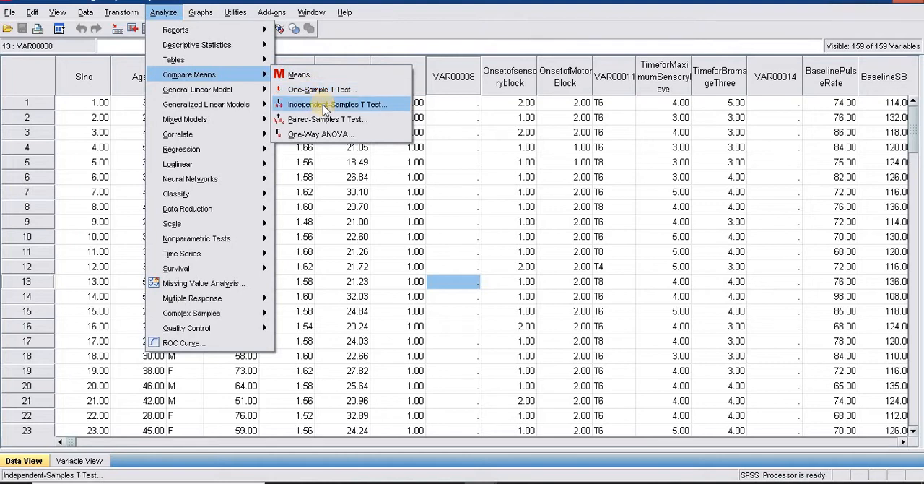
{"action": "mouse_move", "coordinate": [327, 119]}
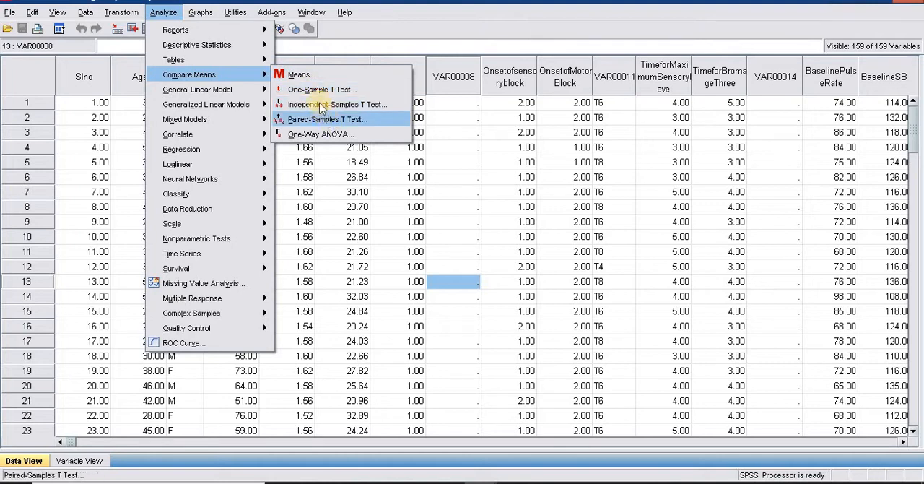
{"action": "mouse_move", "coordinate": [321, 90]}
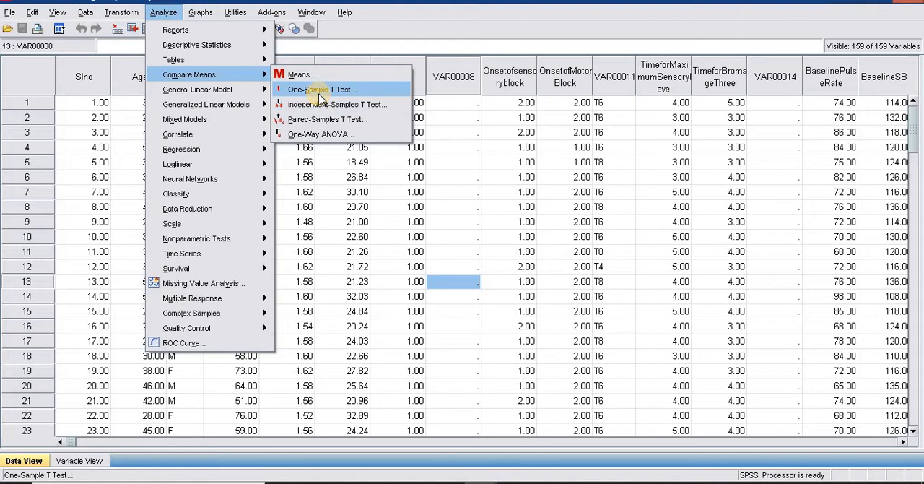
Step: Run a one-sample t-test on Age with a test value of 45
{"action": "left_click", "coordinate": [321, 89]}
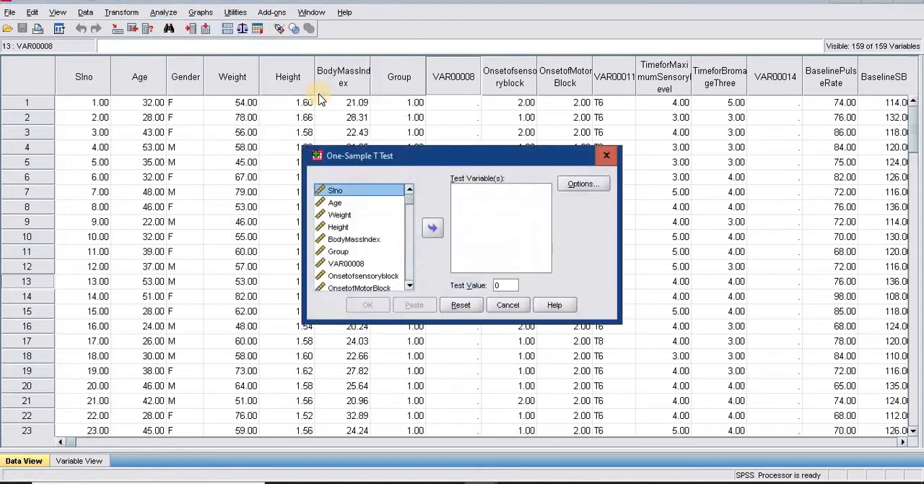
{"action": "left_click", "coordinate": [335, 202]}
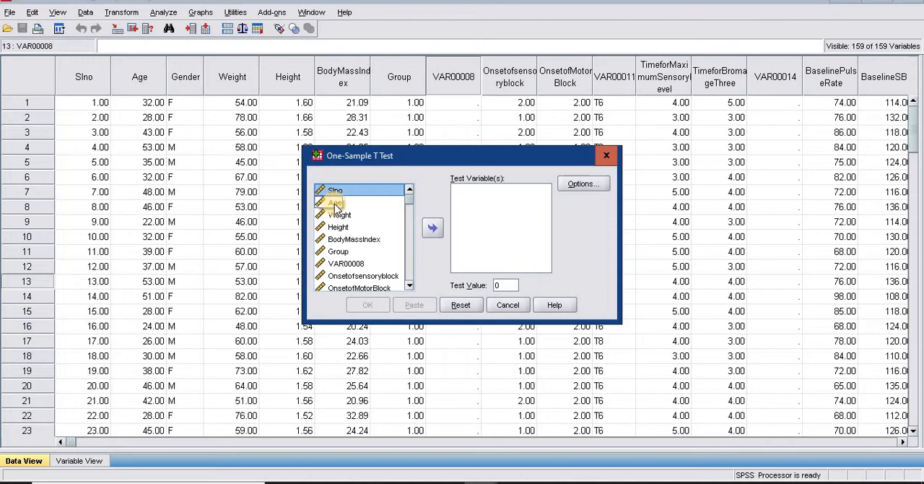
{"action": "left_click", "coordinate": [335, 202]}
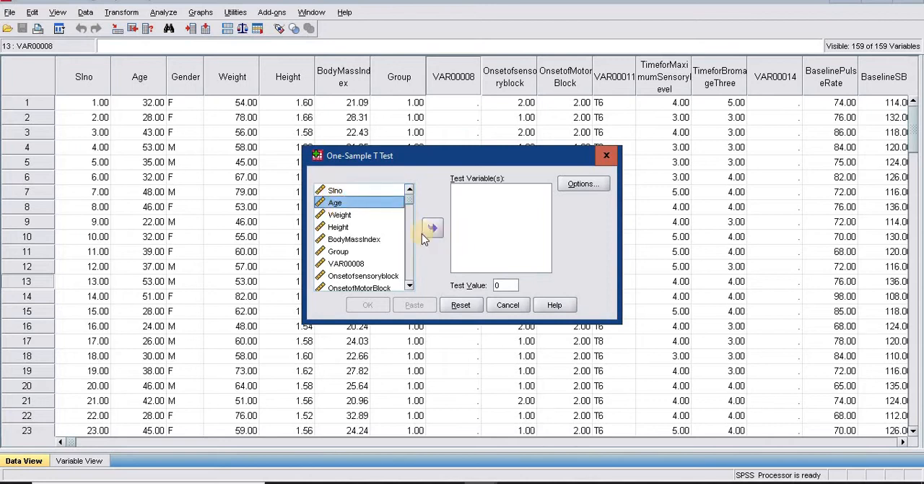
{"action": "left_click", "coordinate": [433, 228]}
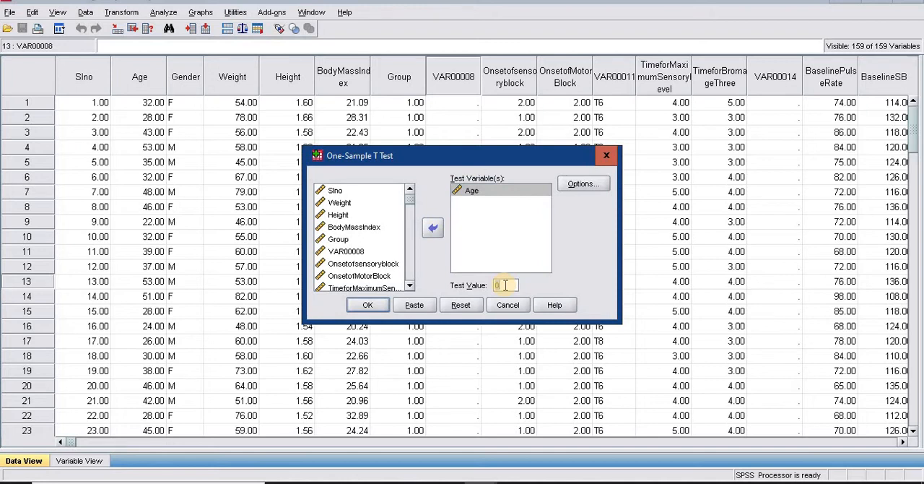
{"action": "type", "text": "45"}
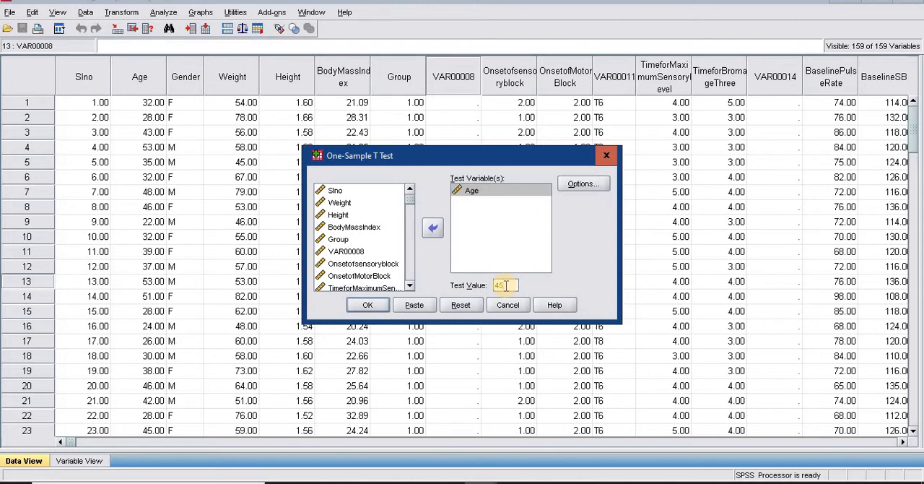
{"action": "type", "text": "15"}
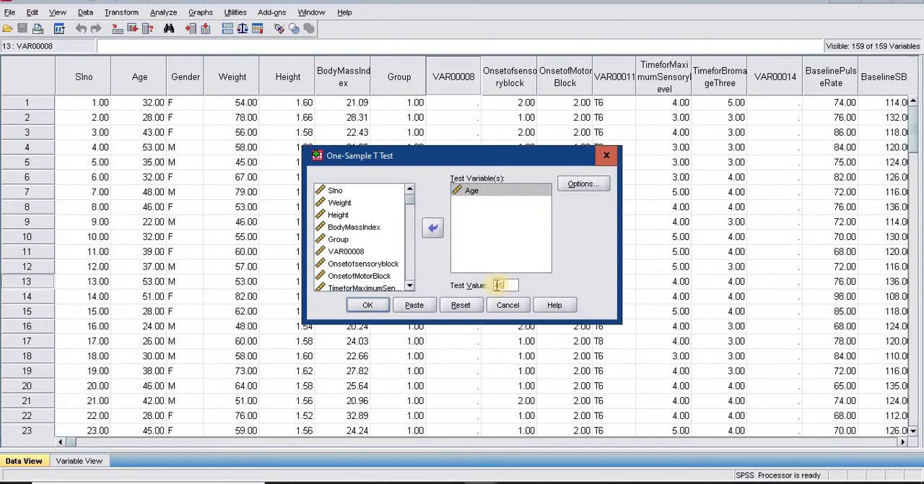
{"action": "type", "text": "45"}
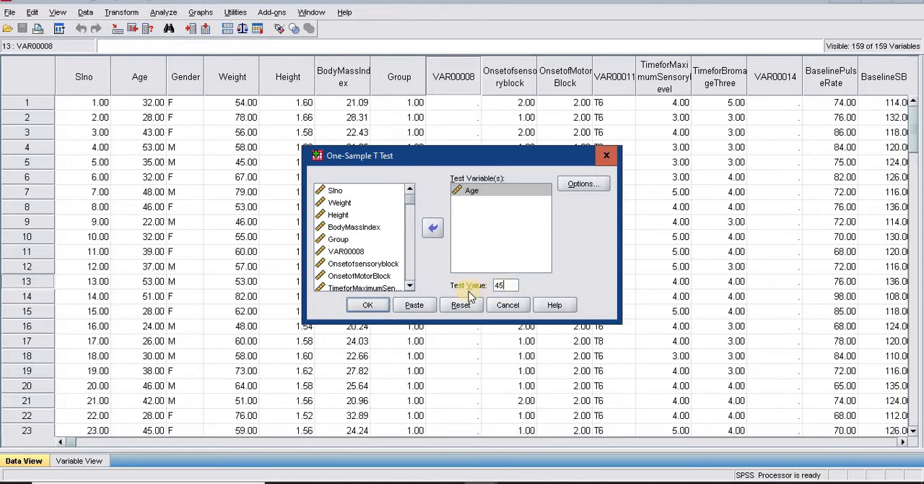
{"action": "left_click", "coordinate": [366, 303]}
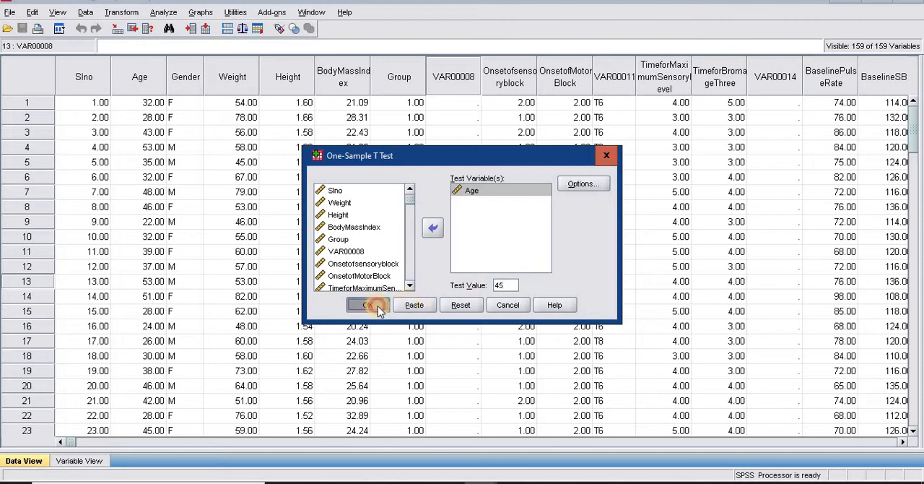
Step: Review Age's one-sample results: mean 39.52, N 120, t = -6.387, df 119, p = .000
{"action": "left_click", "coordinate": [368, 303]}
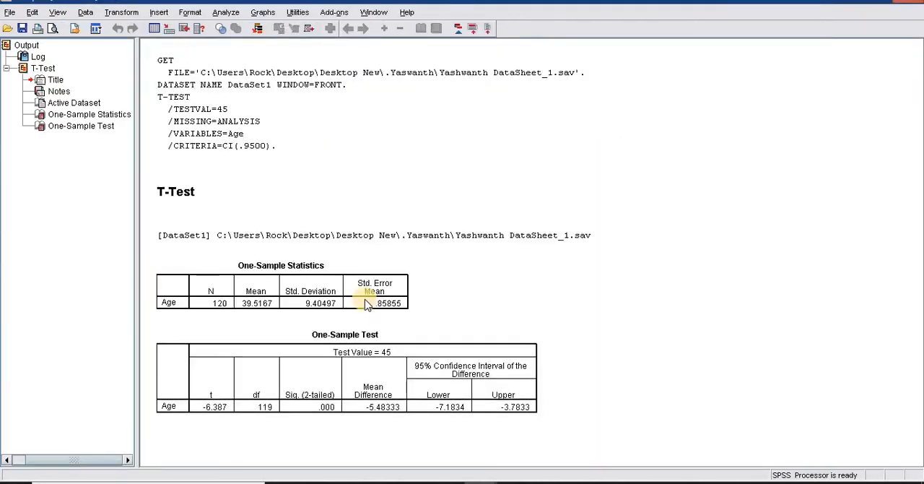
{"action": "mouse_move", "coordinate": [287, 289]}
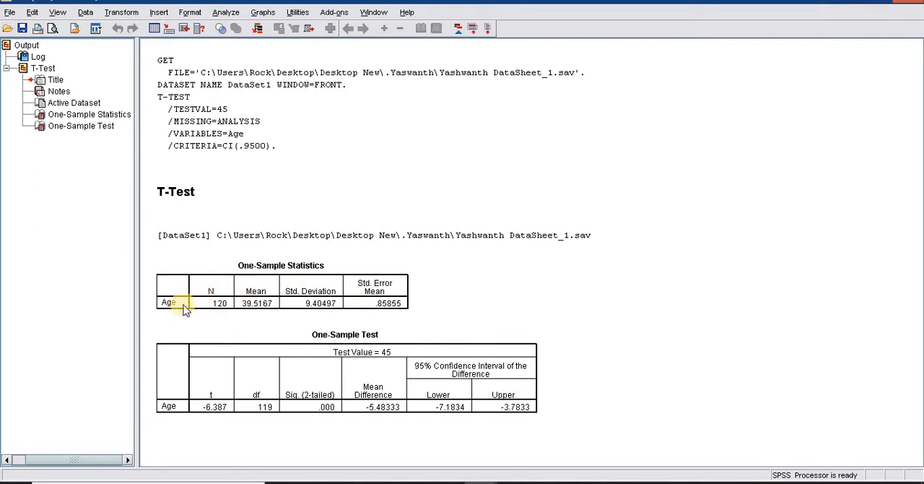
{"action": "left_click", "coordinate": [257, 303]}
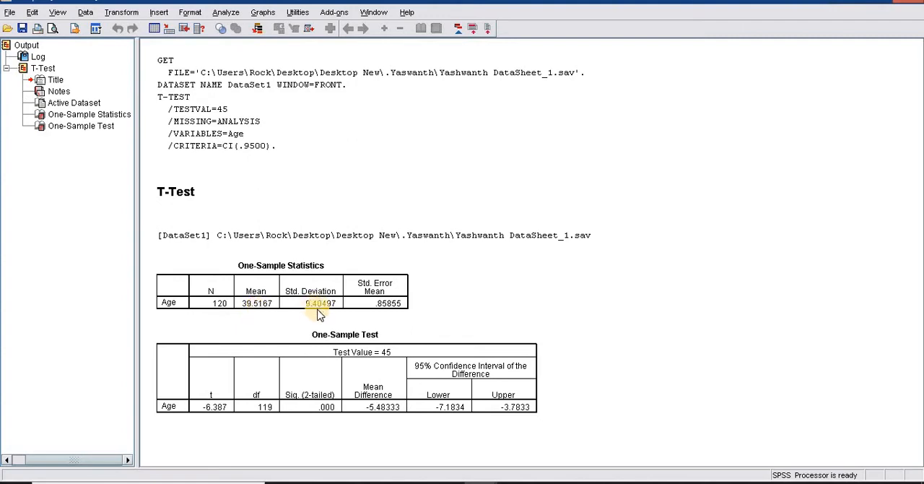
{"action": "left_click", "coordinate": [376, 303]}
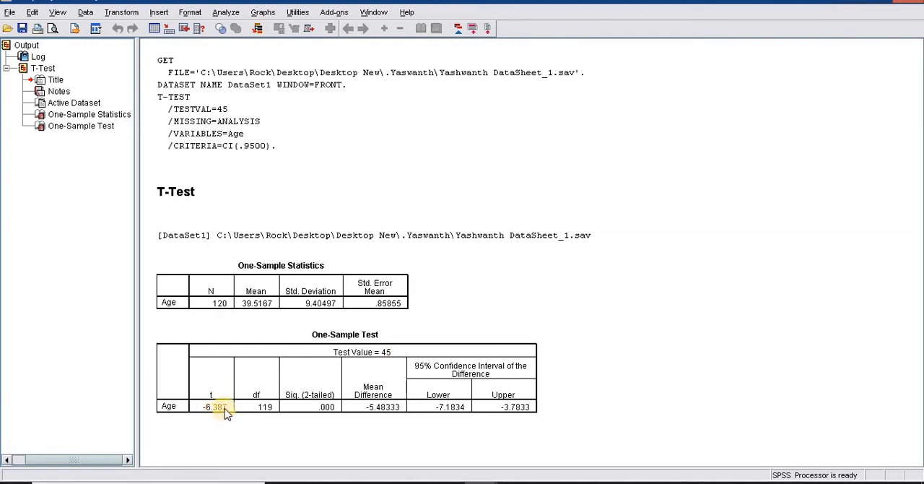
{"action": "mouse_move", "coordinate": [312, 410]}
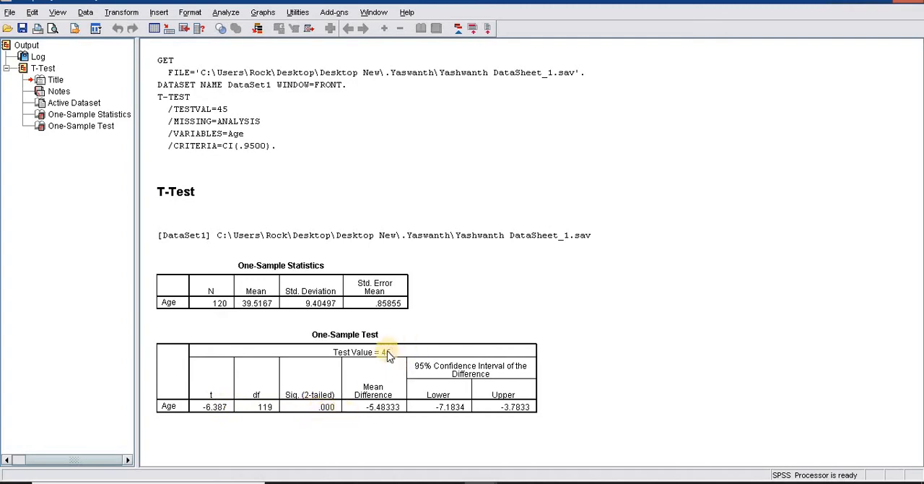
{"action": "mouse_move", "coordinate": [401, 361]}
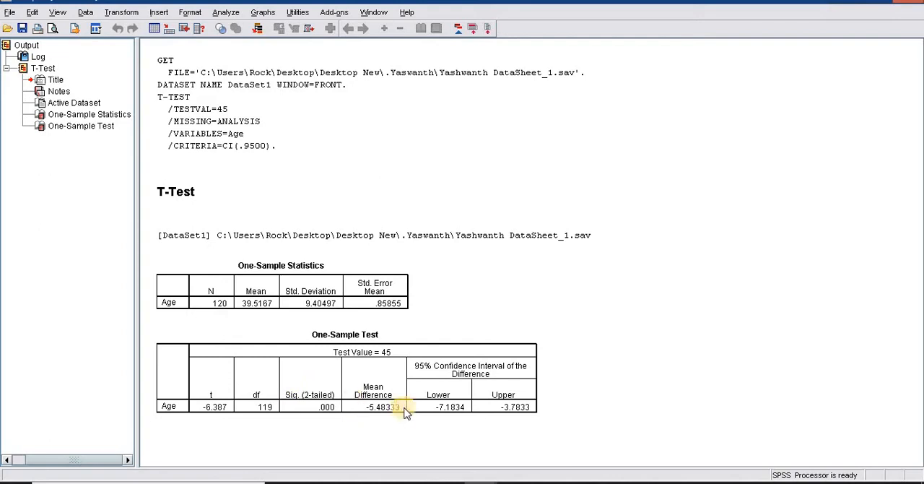
{"action": "mouse_move", "coordinate": [427, 378]}
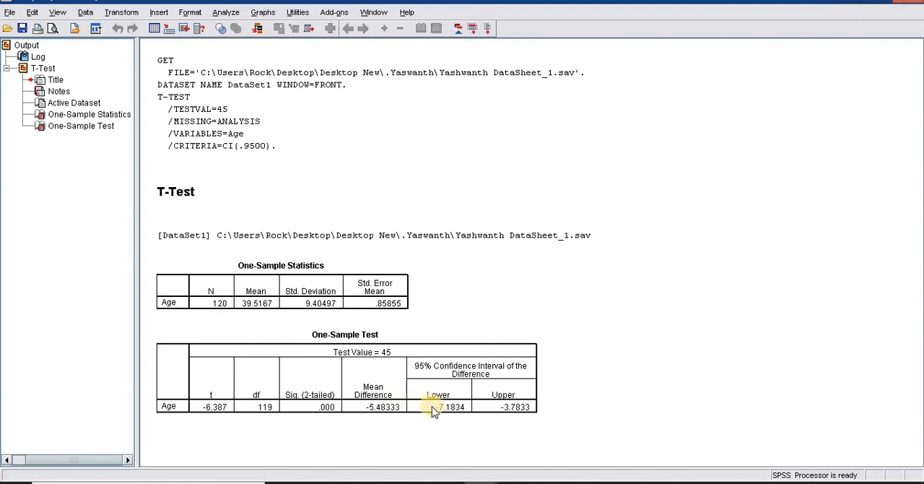
{"action": "mouse_move", "coordinate": [502, 407]}
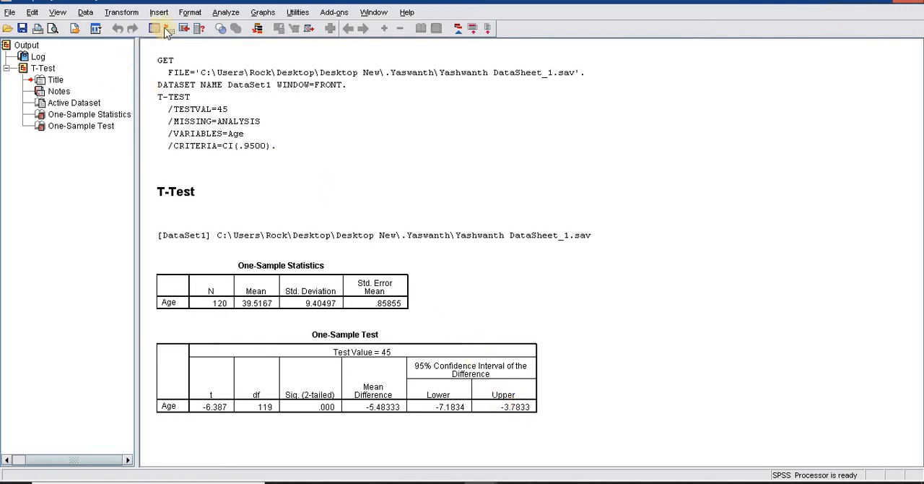
Step: Start an independent-samples t-test with Age as test variable and Gender as grouping variable
{"action": "left_click", "coordinate": [225, 11]}
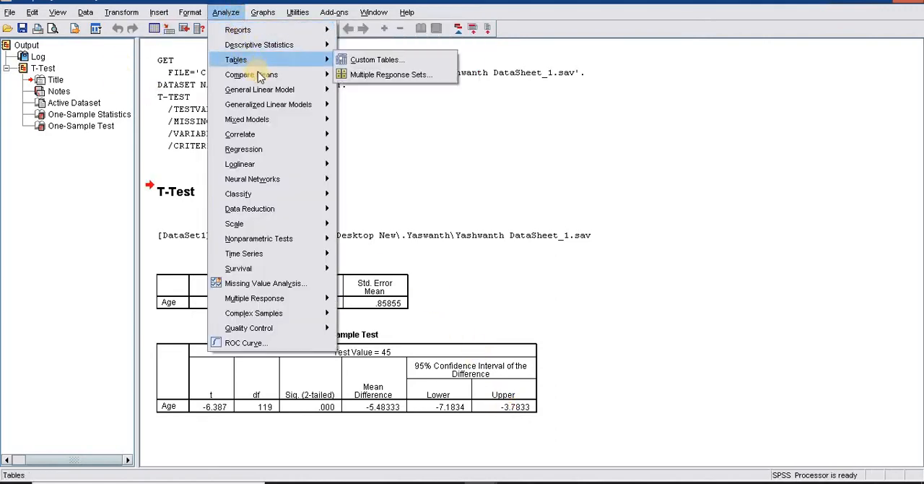
{"action": "mouse_move", "coordinate": [251, 75]}
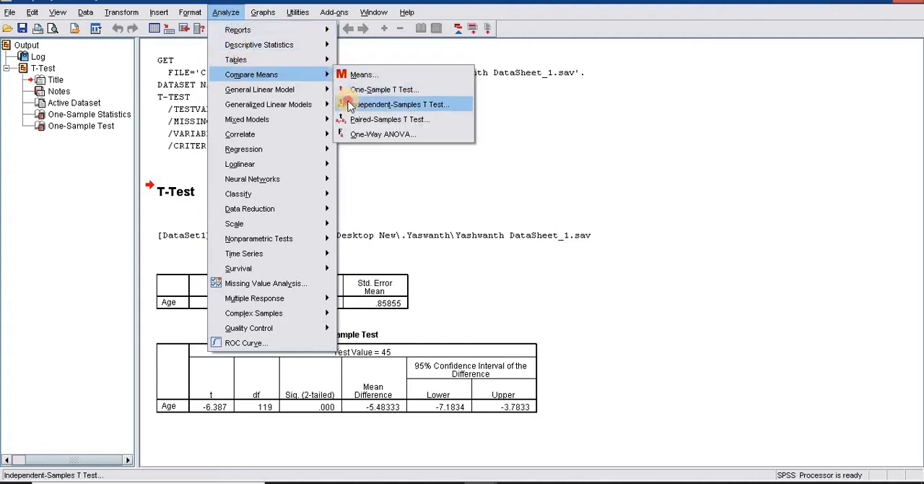
{"action": "left_click", "coordinate": [401, 104]}
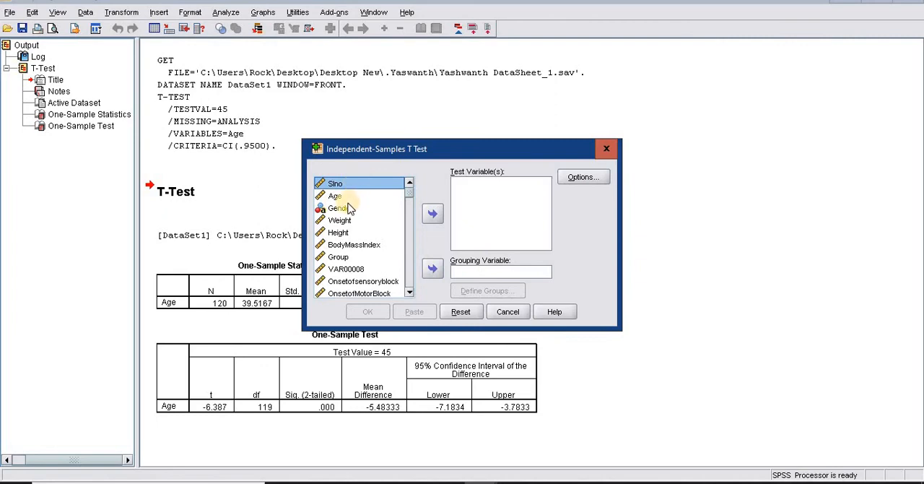
{"action": "left_click", "coordinate": [335, 197]}
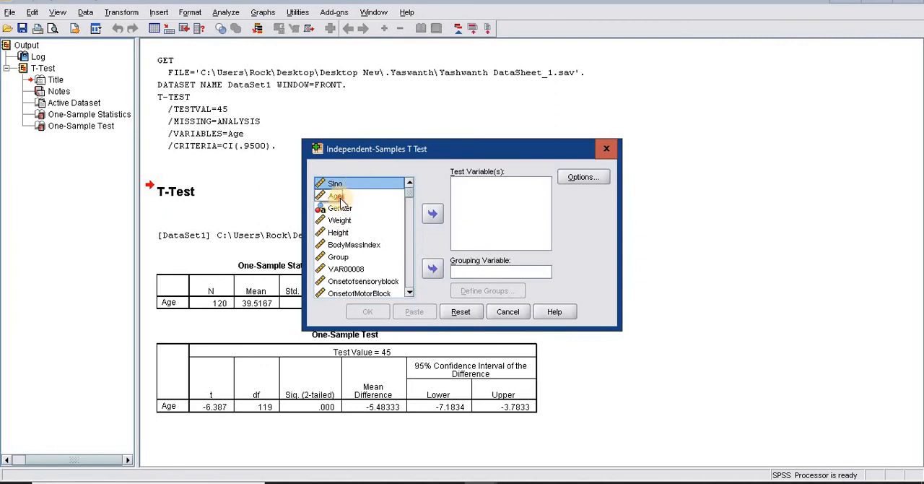
{"action": "left_click", "coordinate": [434, 214]}
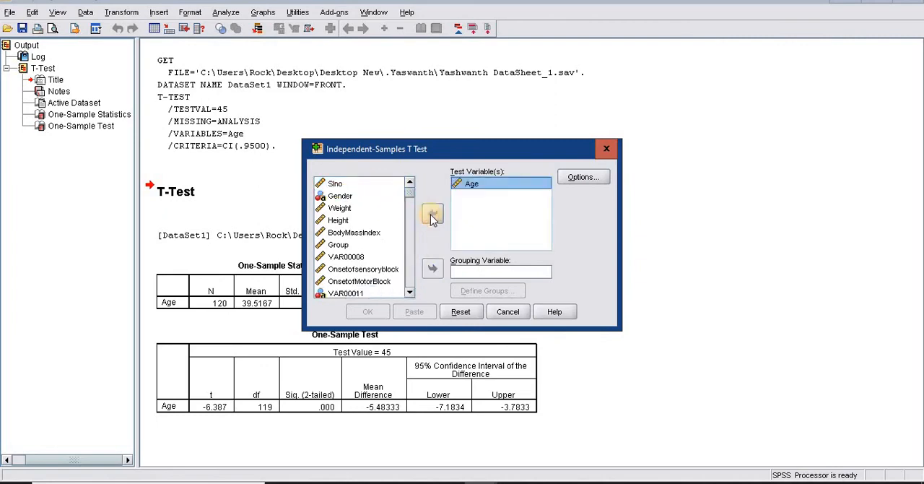
{"action": "left_click", "coordinate": [340, 197]}
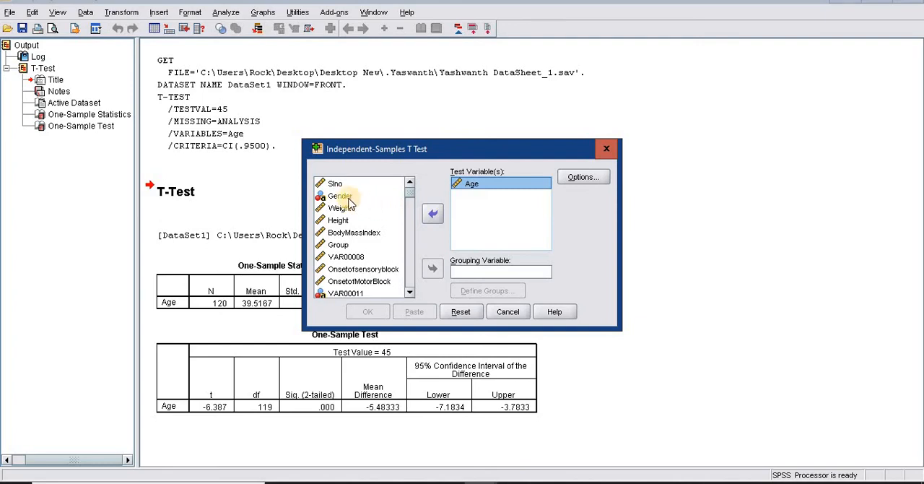
{"action": "left_click", "coordinate": [339, 197]}
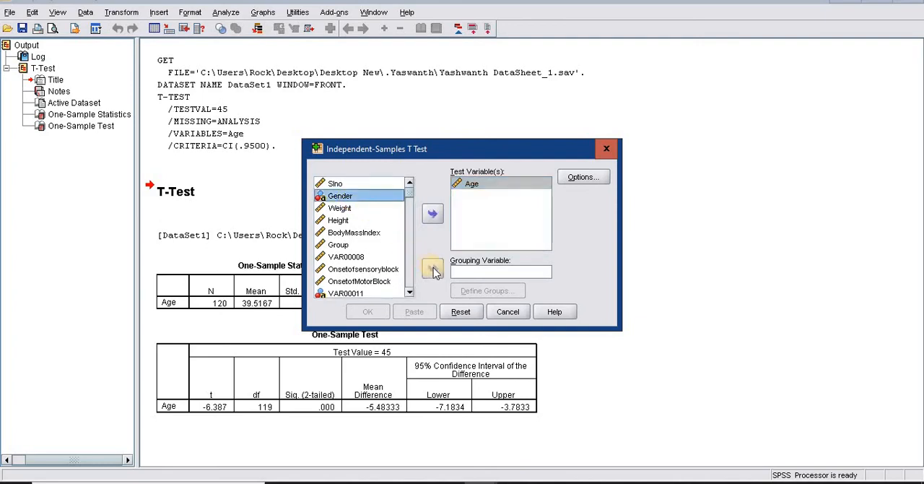
{"action": "left_click", "coordinate": [433, 268]}
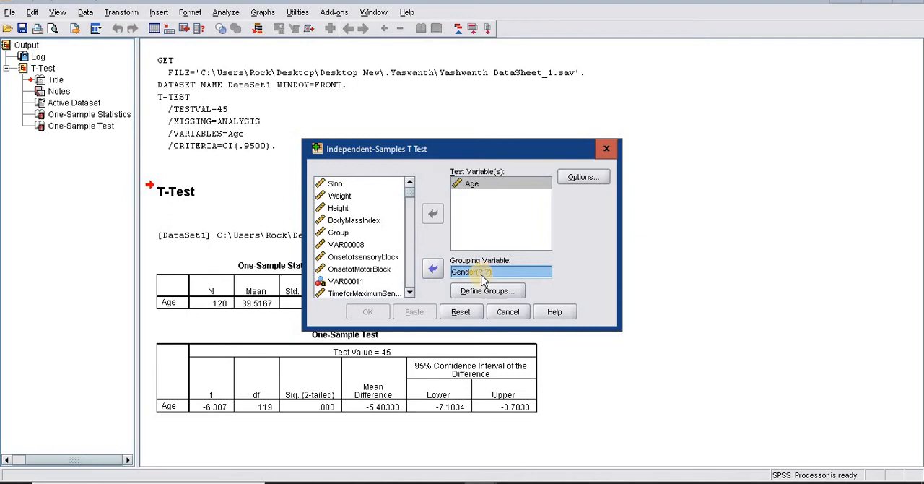
Step: Define Gender's two groups as M and F and confirm the test setup
{"action": "left_click", "coordinate": [487, 290]}
{"action": "type", "text": "M"}
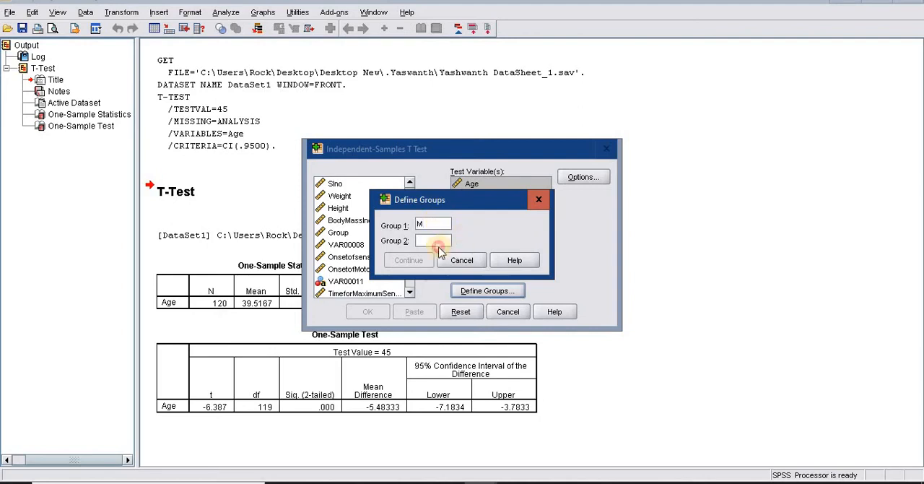
{"action": "type", "text": "F"}
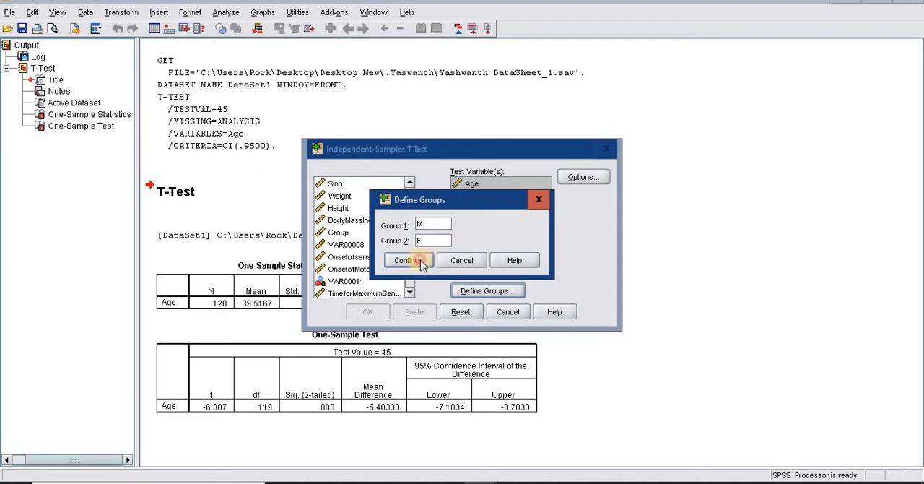
{"action": "left_click", "coordinate": [410, 260]}
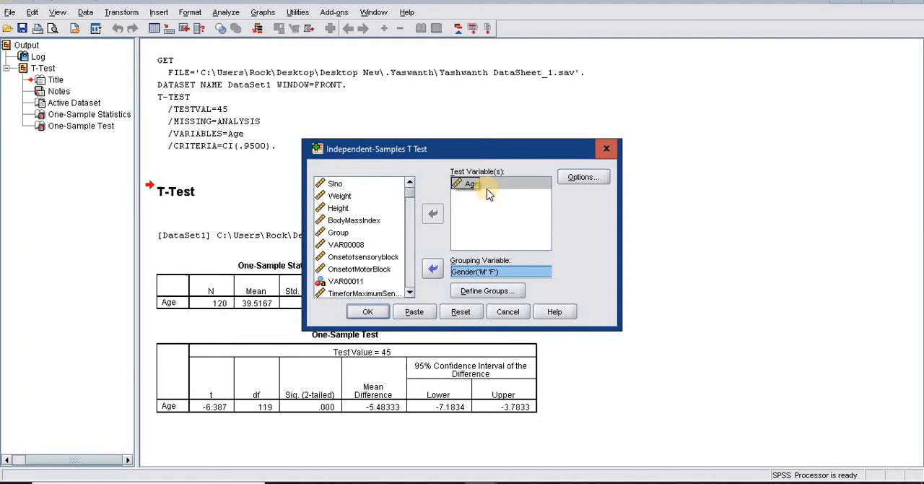
{"action": "left_click", "coordinate": [470, 183]}
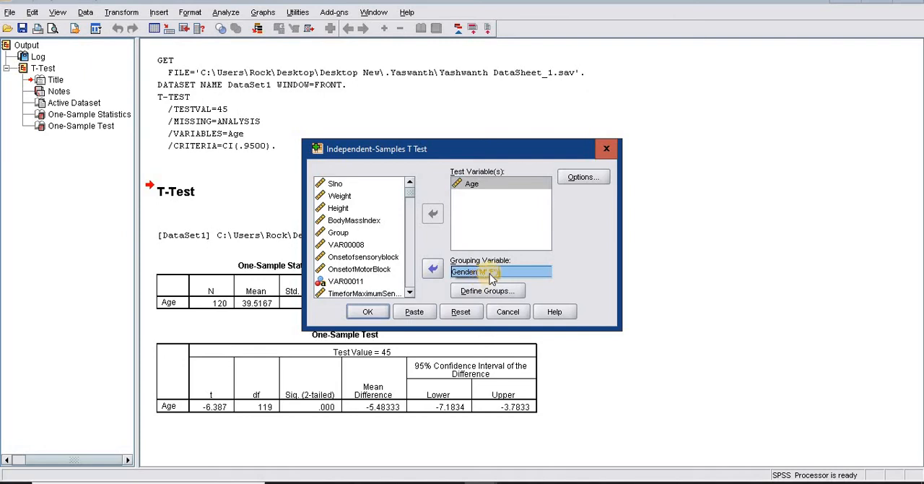
Step: Run the test and review Age by Gender: M 39.58 vs F 39.46, t = .070, df 118, p = .944
{"action": "left_click", "coordinate": [367, 312]}
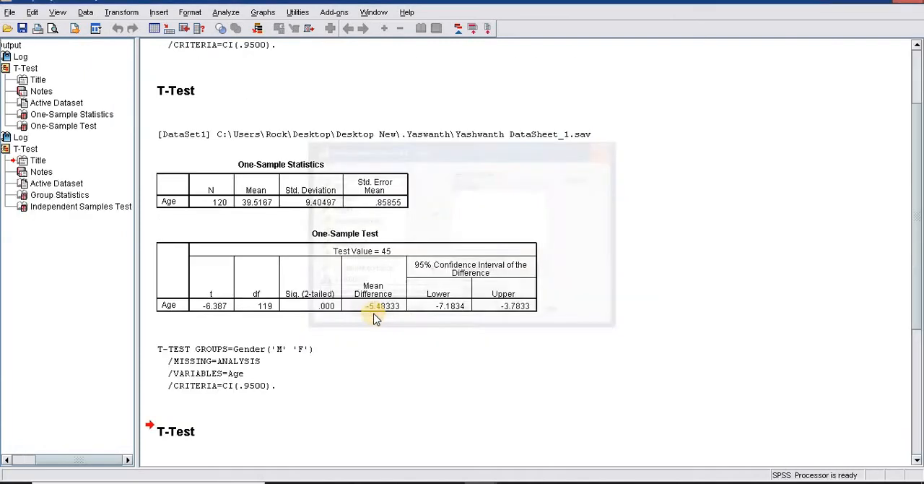
{"action": "scroll", "scroll_direction": "down", "scroll_amount": 3}
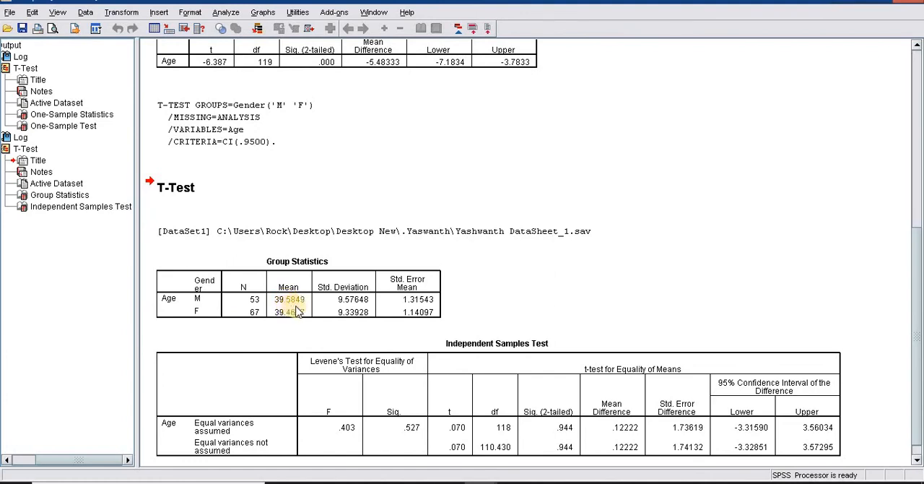
{"action": "left_click", "coordinate": [289, 312]}
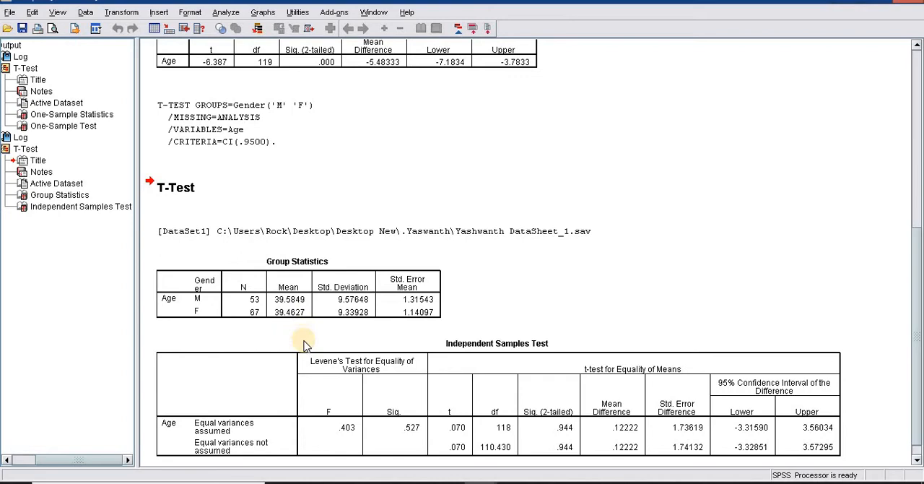
{"action": "scroll", "scroll_direction": "down", "scroll_amount": 3}
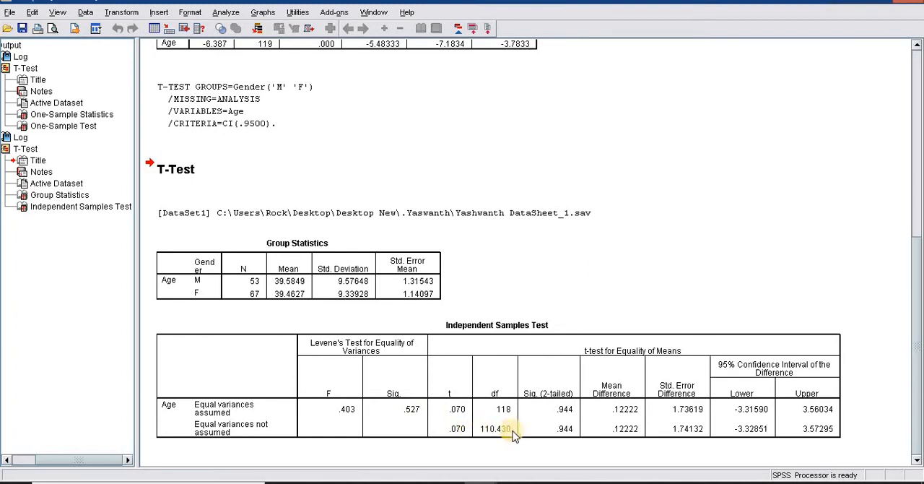
{"action": "mouse_move", "coordinate": [396, 409]}
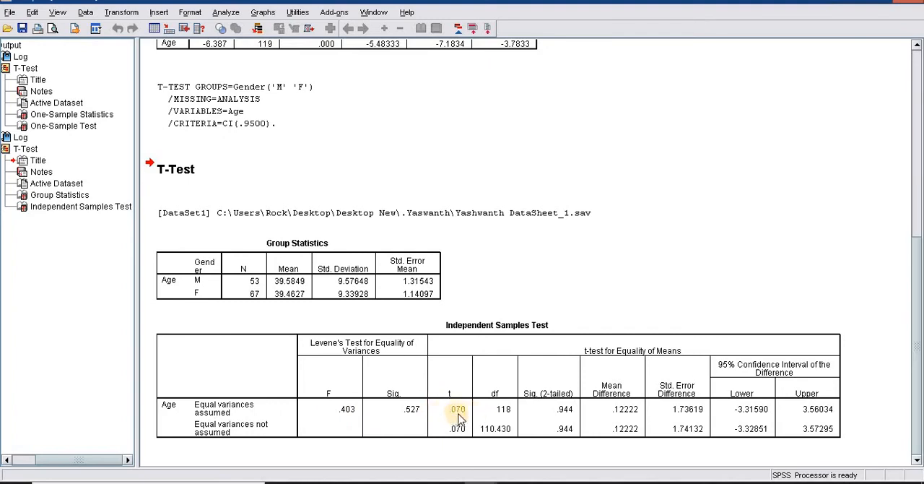
{"action": "mouse_move", "coordinate": [503, 410]}
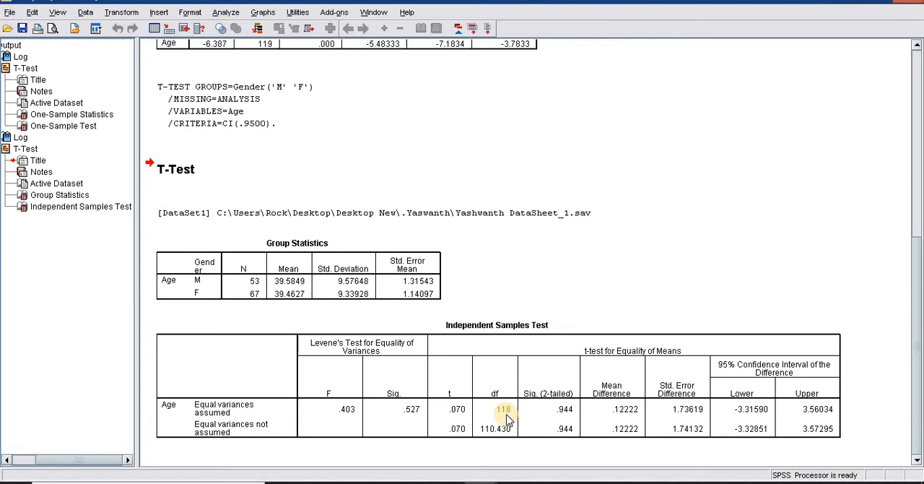
{"action": "mouse_move", "coordinate": [563, 413]}
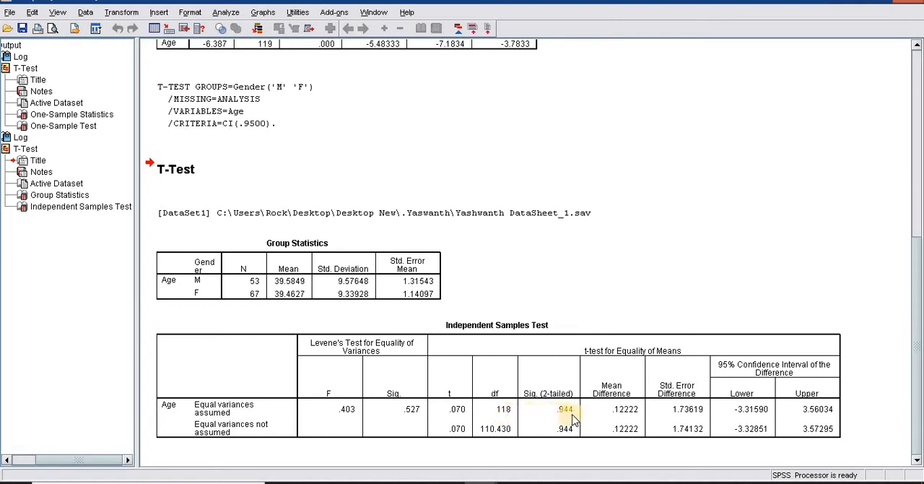
{"action": "left_click", "coordinate": [623, 408]}
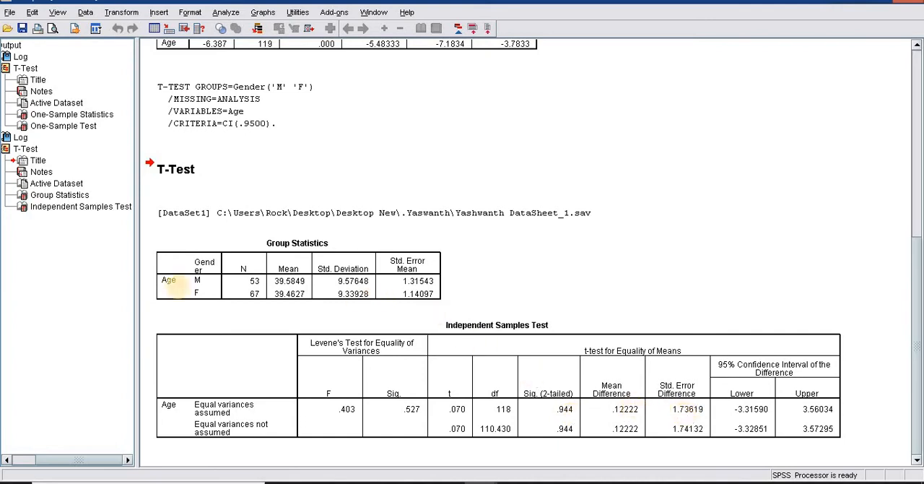
{"action": "left_click", "coordinate": [288, 293]}
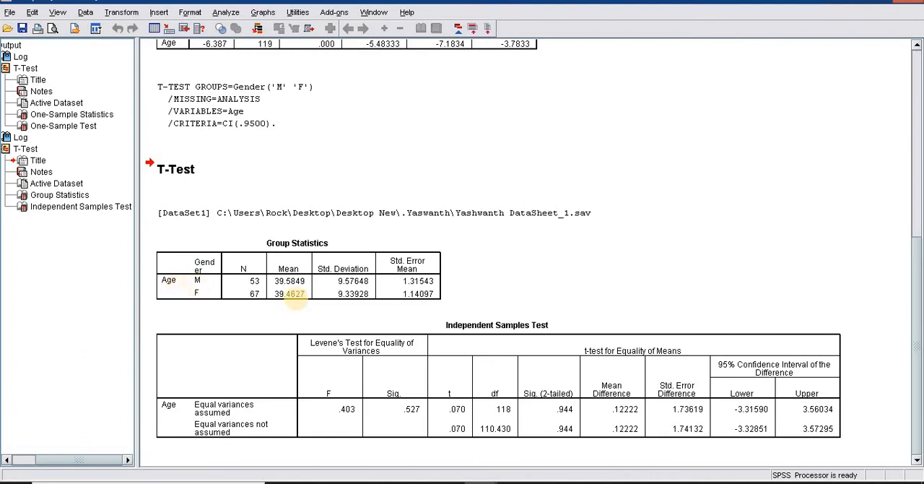
{"action": "mouse_move", "coordinate": [277, 335]}
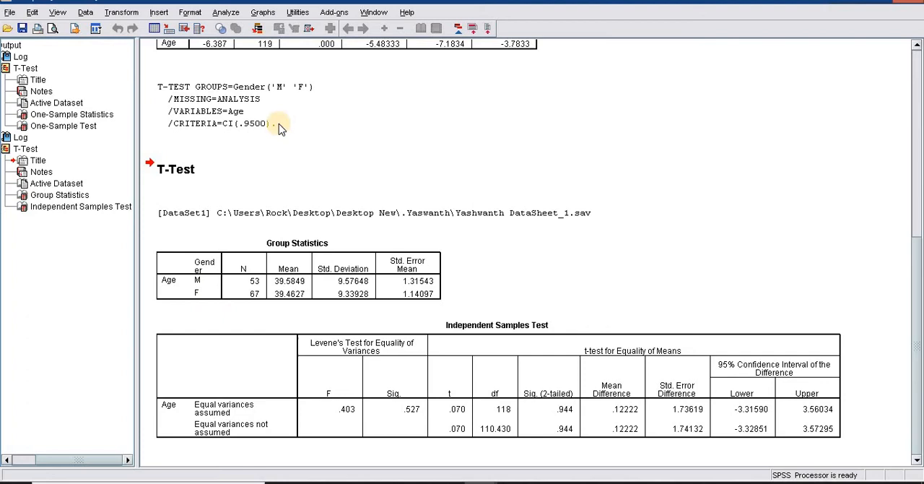
Step: Start a paired-samples t-test pairing BaselinePulseRate with PulseRateTenMin as Pair 1
{"action": "left_click", "coordinate": [225, 12]}
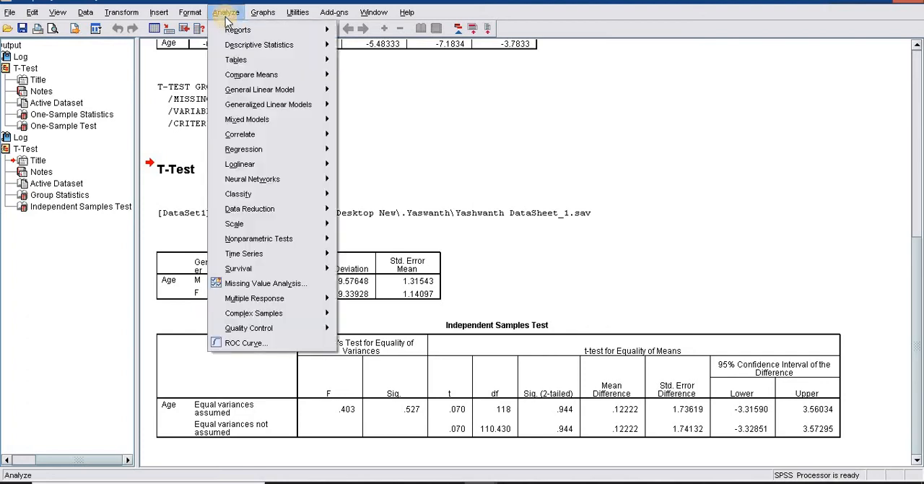
{"action": "mouse_move", "coordinate": [237, 60]}
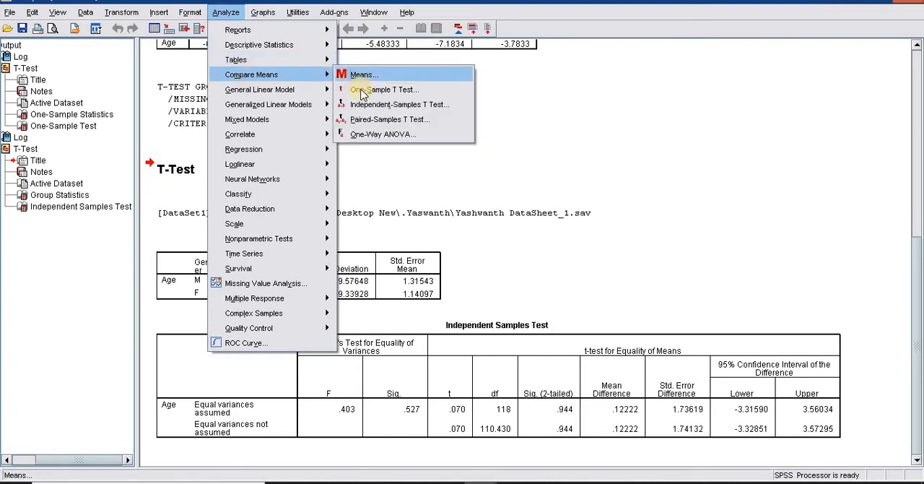
{"action": "left_click", "coordinate": [390, 119]}
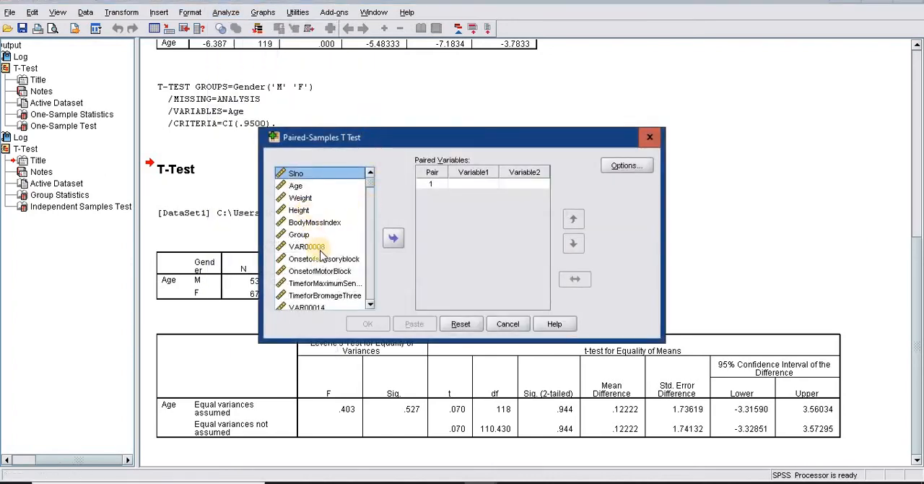
{"action": "scroll", "scroll_direction": "down", "scroll_amount": 3}
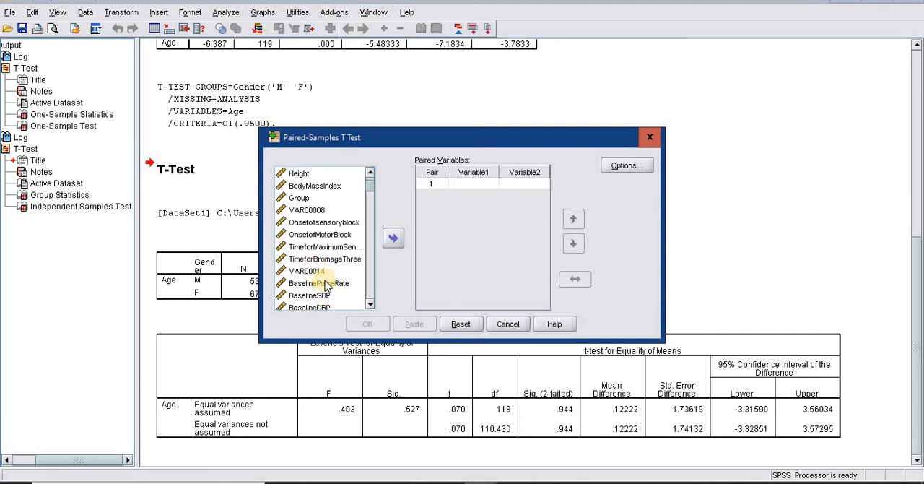
{"action": "left_click", "coordinate": [318, 283]}
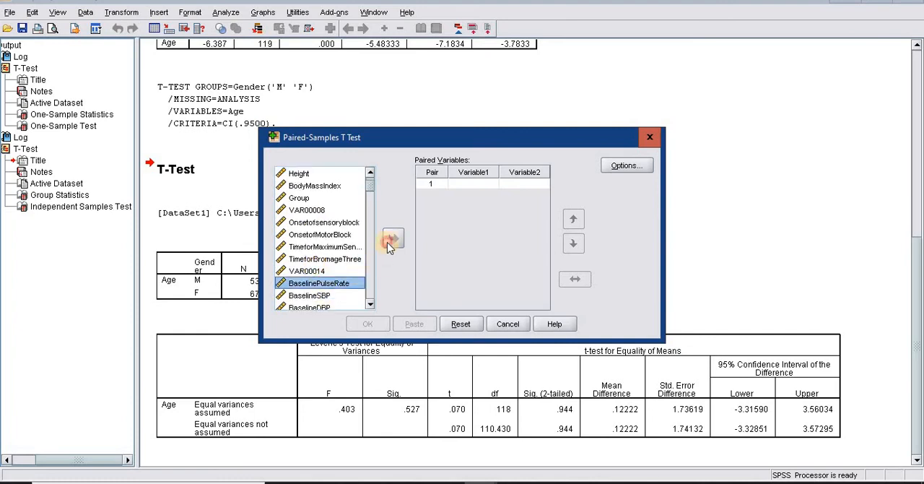
{"action": "left_click", "coordinate": [393, 237]}
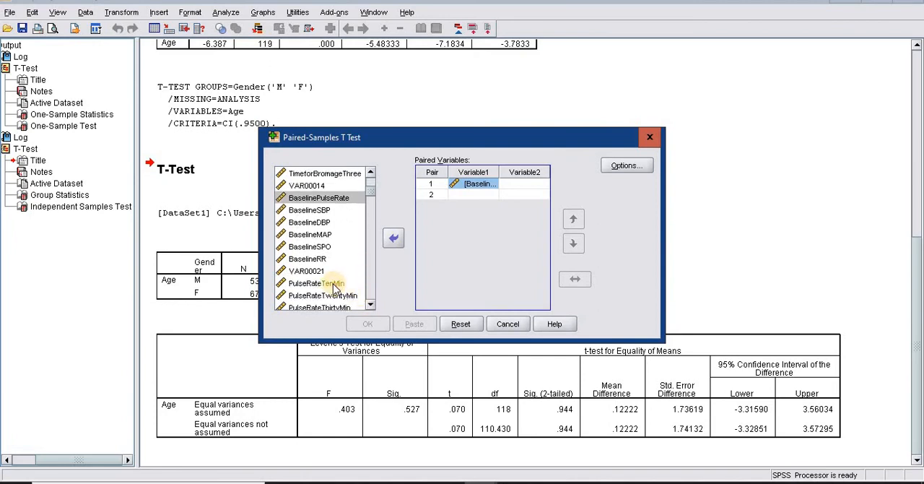
{"action": "left_click", "coordinate": [393, 238]}
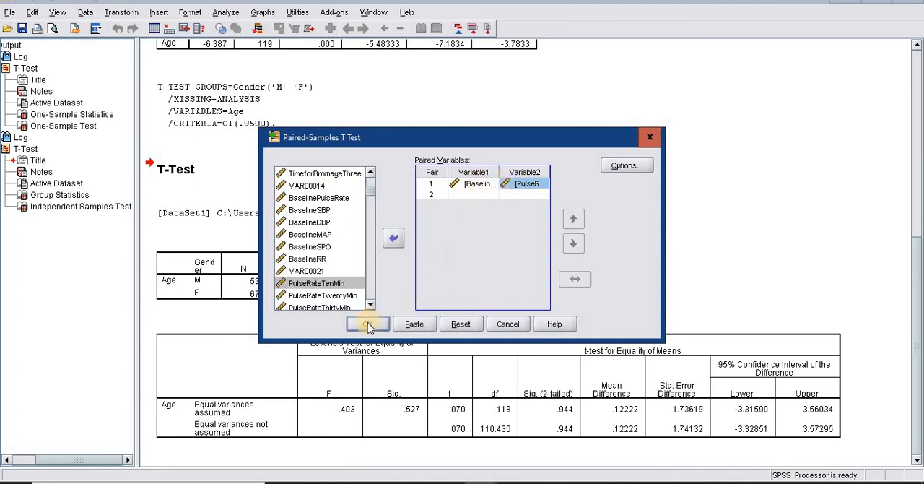
Step: Run the paired test and review baseline 74.42 vs ten-minute 76.42, t = -2.390, df 119, p = .018
{"action": "left_click", "coordinate": [367, 323]}
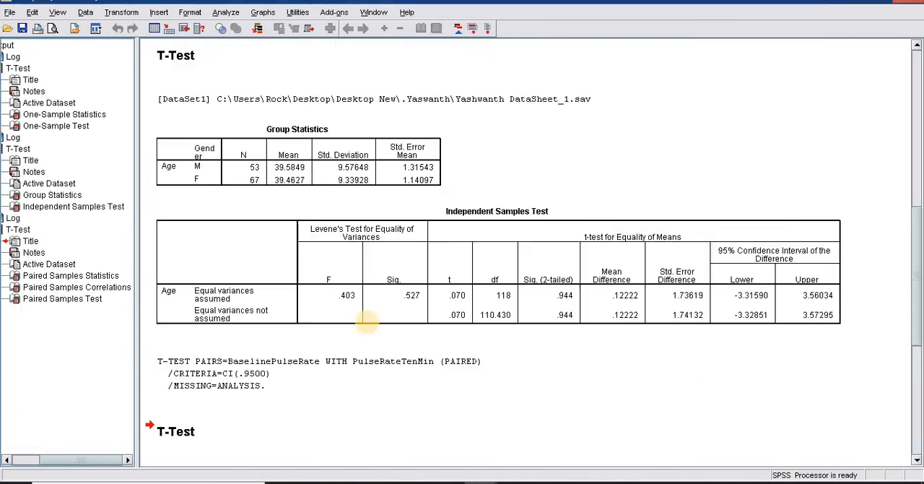
{"action": "scroll", "scroll_direction": "down", "scroll_amount": 3}
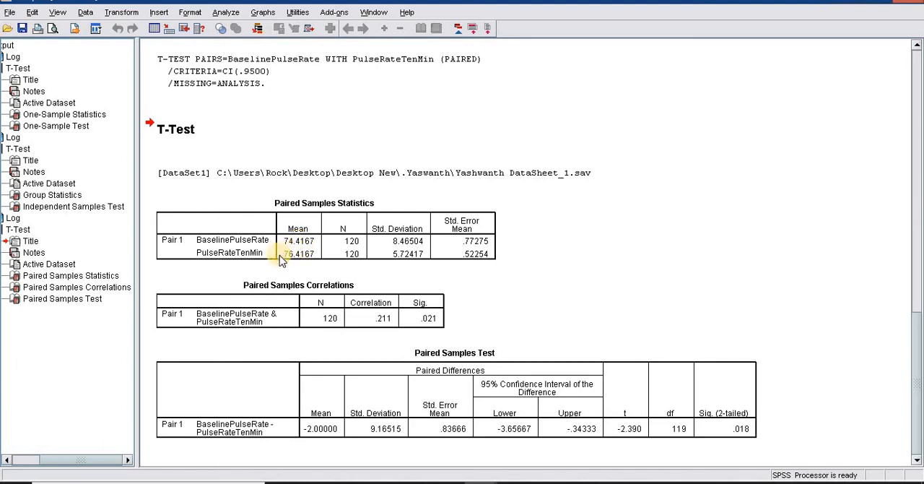
{"action": "mouse_move", "coordinate": [381, 289]}
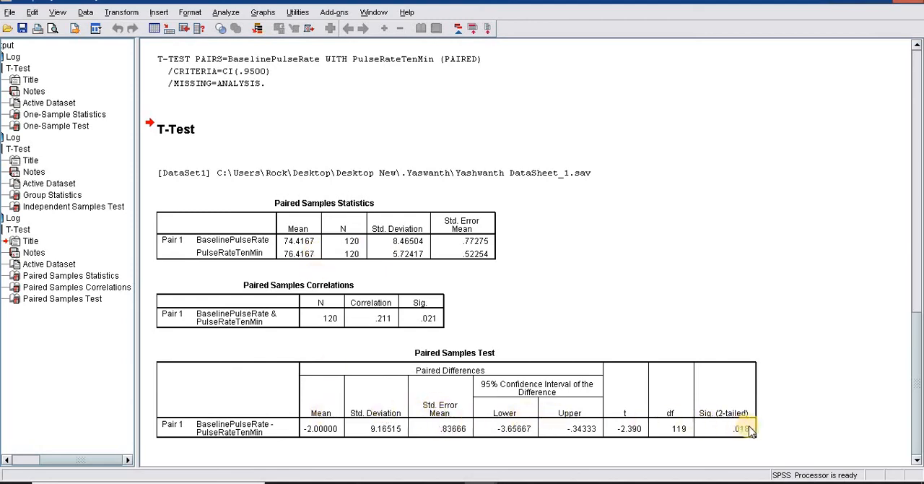
{"action": "double_click", "coordinate": [736, 427]}
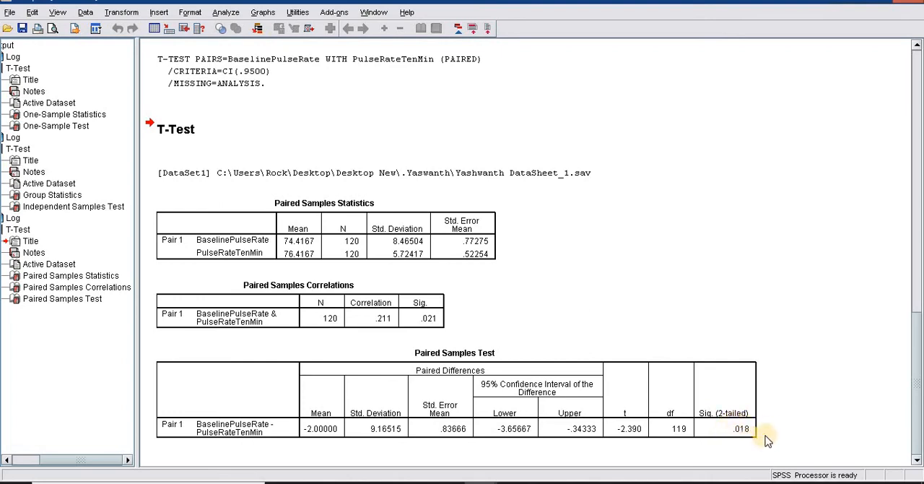
{"action": "mouse_move", "coordinate": [735, 427]}
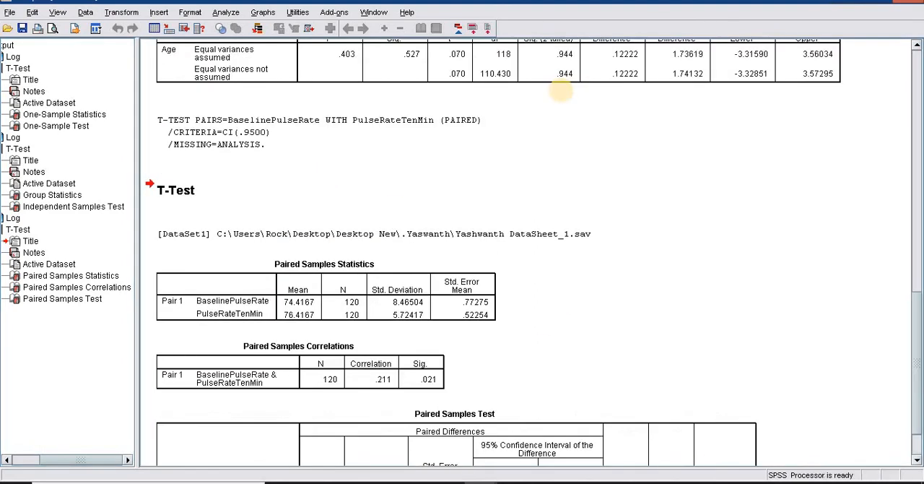
{"action": "mouse_move", "coordinate": [556, 96]}
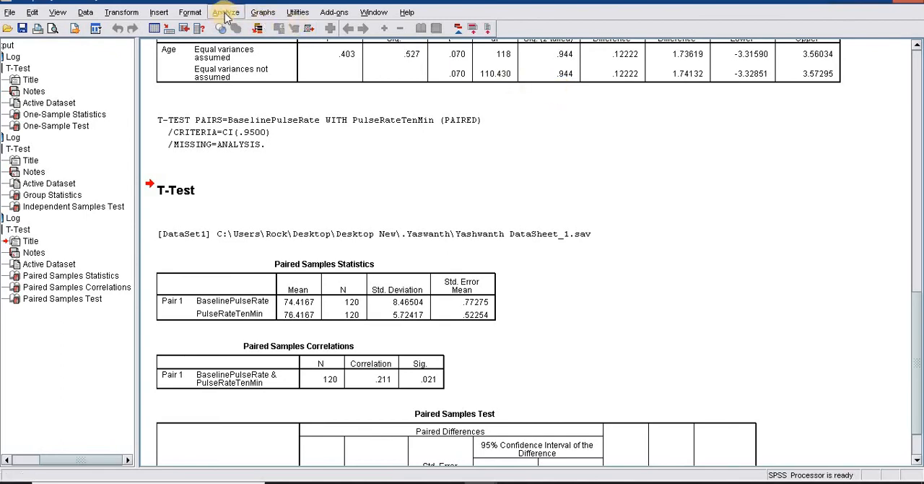
Step: Show the Compare Means submenu again over the finished output
{"action": "left_click", "coordinate": [225, 11]}
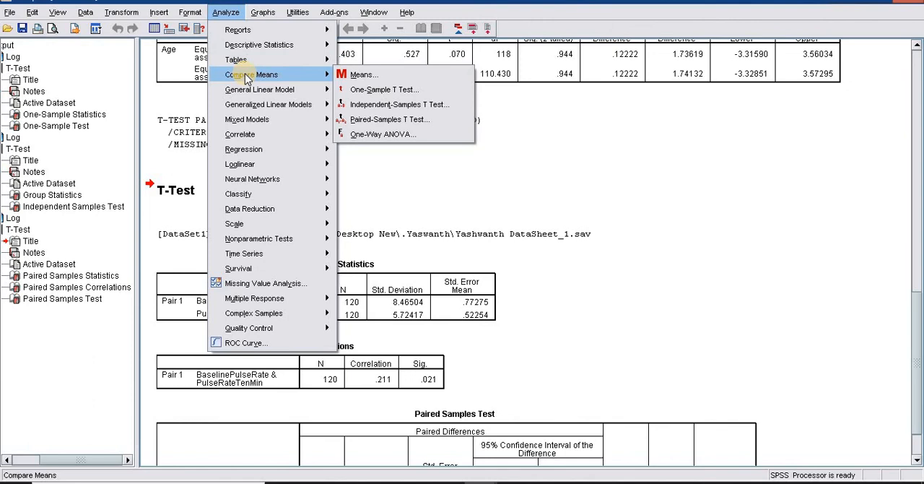
{"action": "mouse_move", "coordinate": [384, 90]}
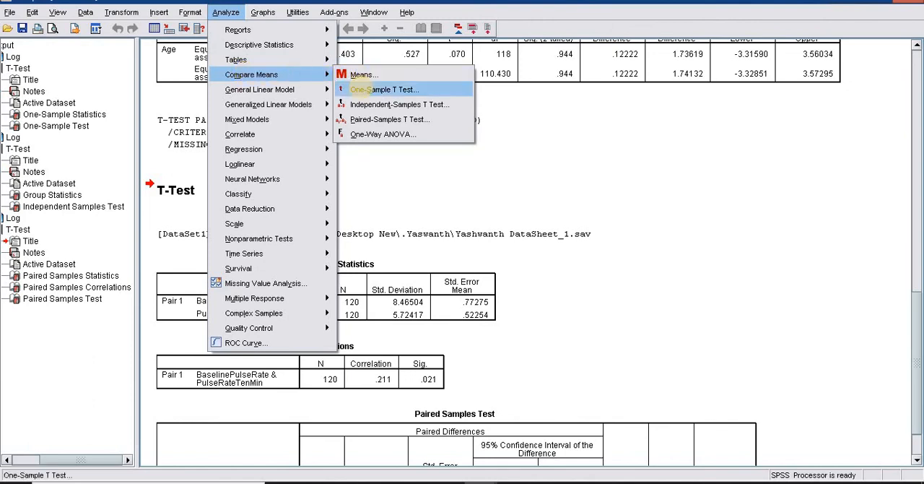
{"action": "mouse_move", "coordinate": [389, 118]}
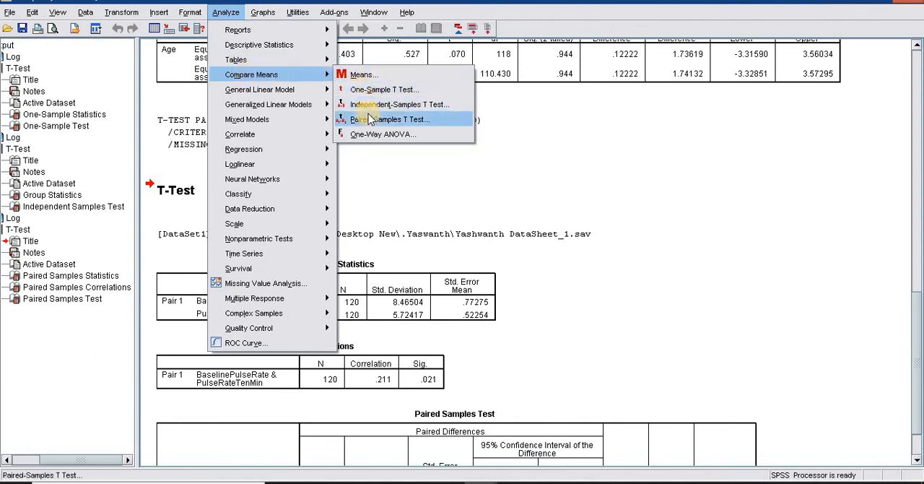
{"action": "mouse_move", "coordinate": [384, 89]}
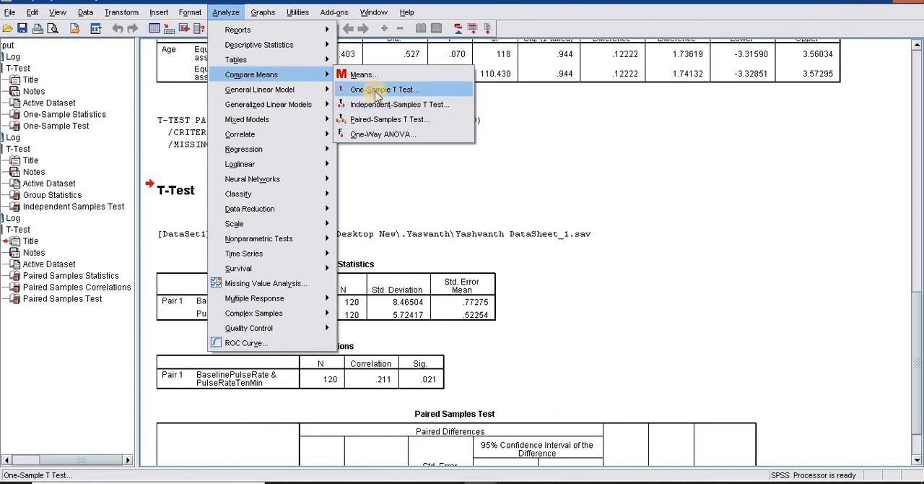
{"action": "mouse_move", "coordinate": [383, 134]}
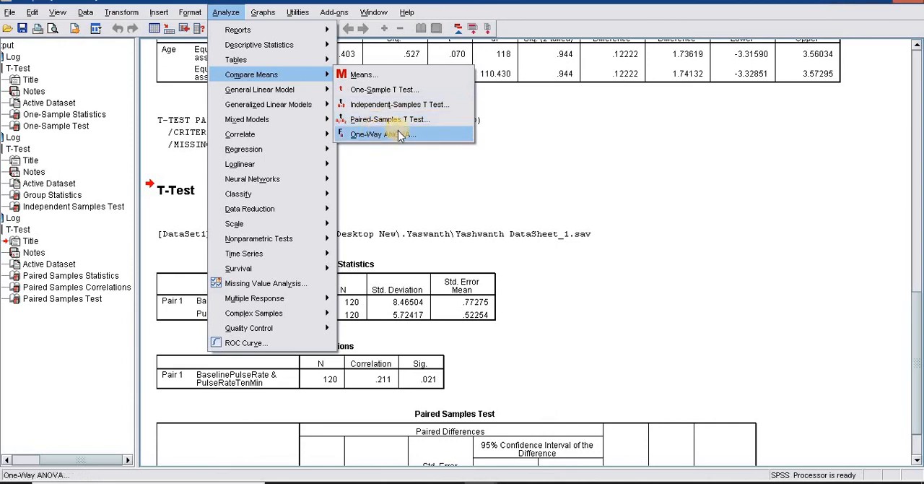